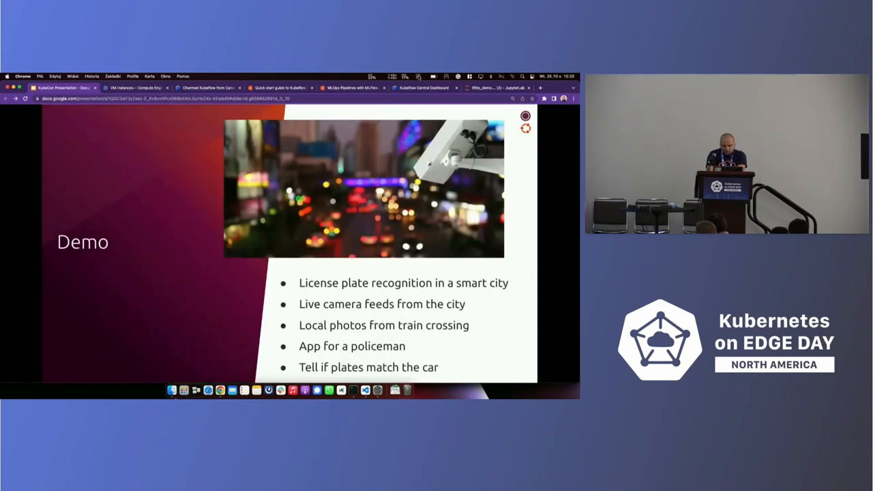
Go from the dashboard home to Notebooks and connect to the running demo3 server.
{"action": "left_click", "coordinate": [423, 88]}
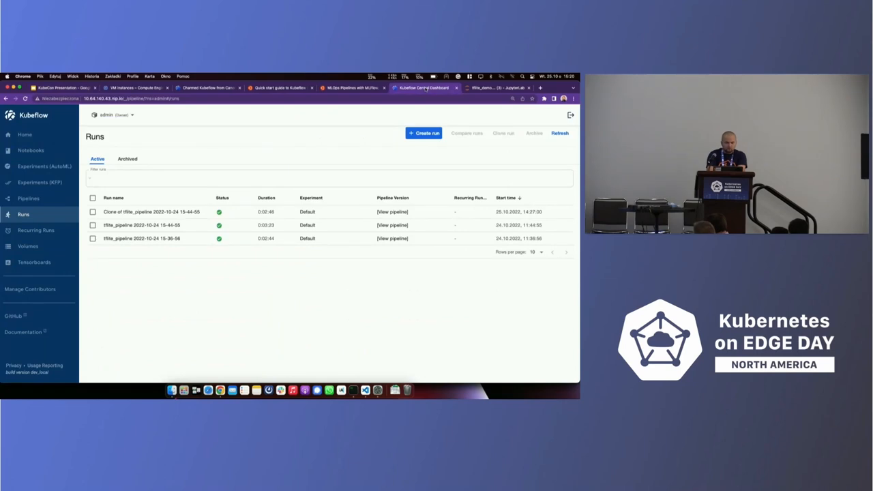
{"action": "mouse_move", "coordinate": [24, 134]}
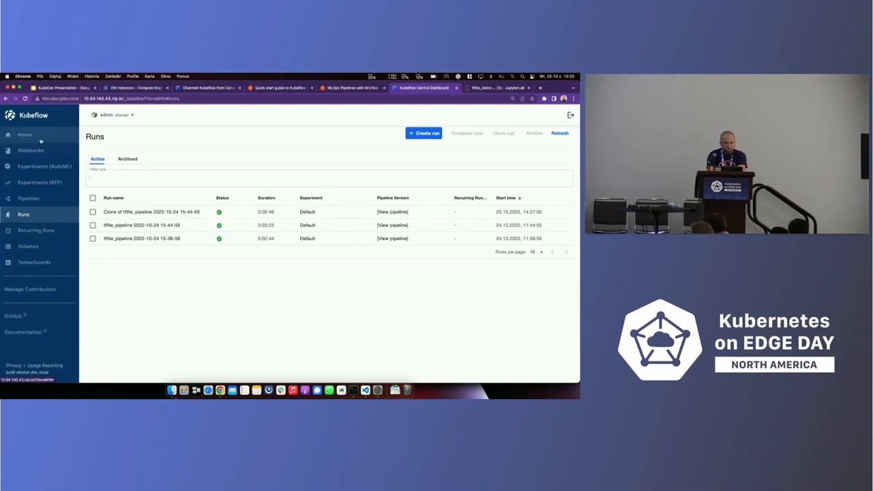
{"action": "left_click", "coordinate": [24, 134]}
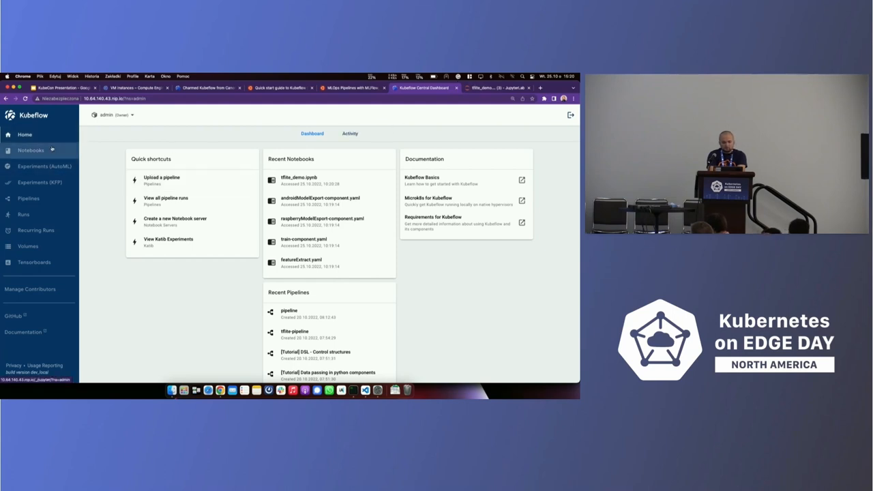
{"action": "left_click", "coordinate": [30, 150]}
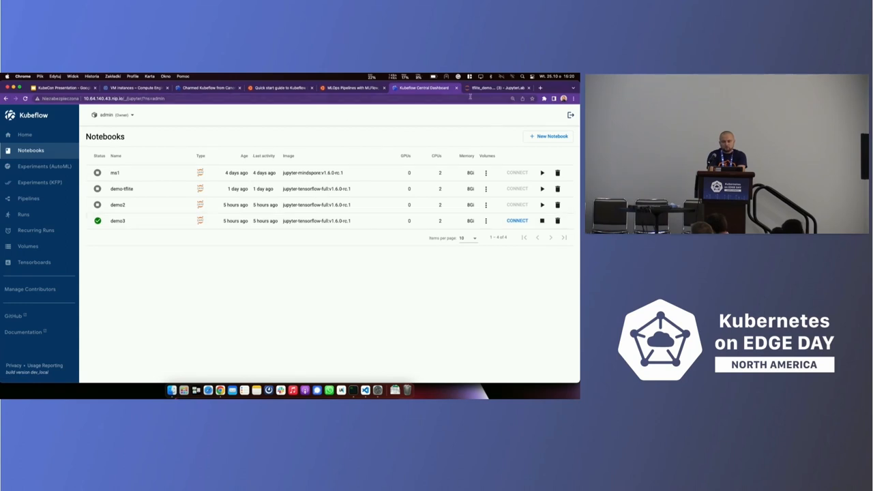
{"action": "left_click", "coordinate": [494, 87]}
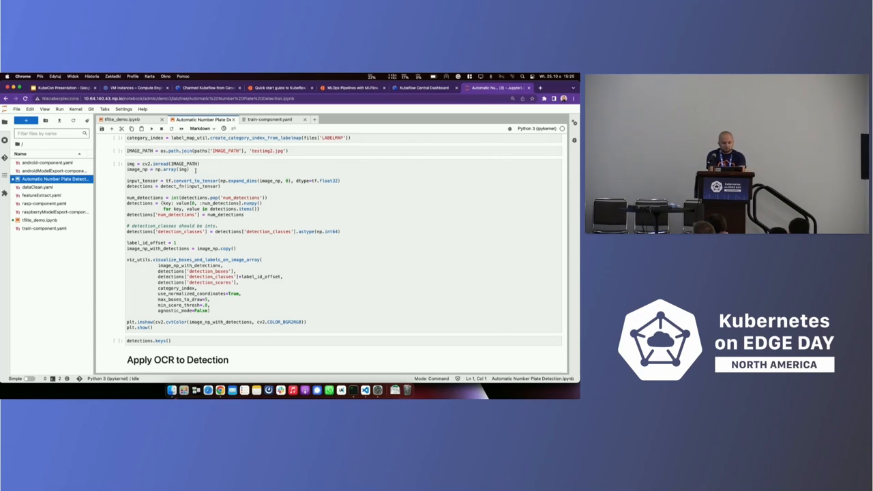
Scroll the tflite_demo notebook down to its Pipeline section and run-creation code.
{"action": "scroll", "scroll_direction": "down", "scroll_amount": 3}
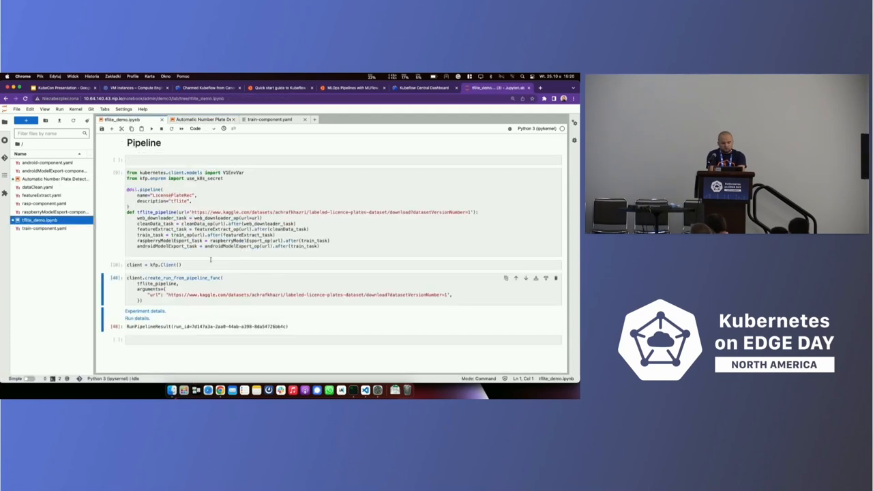
Rerun the LicensePlateRec pipeline definition cells and open the new run's details.
{"action": "left_click", "coordinate": [171, 280]}
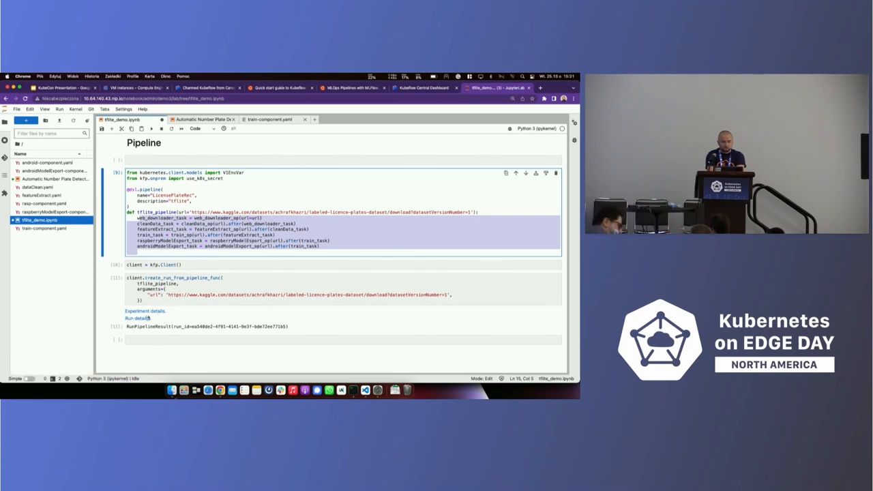
{"action": "left_click", "coordinate": [137, 318]}
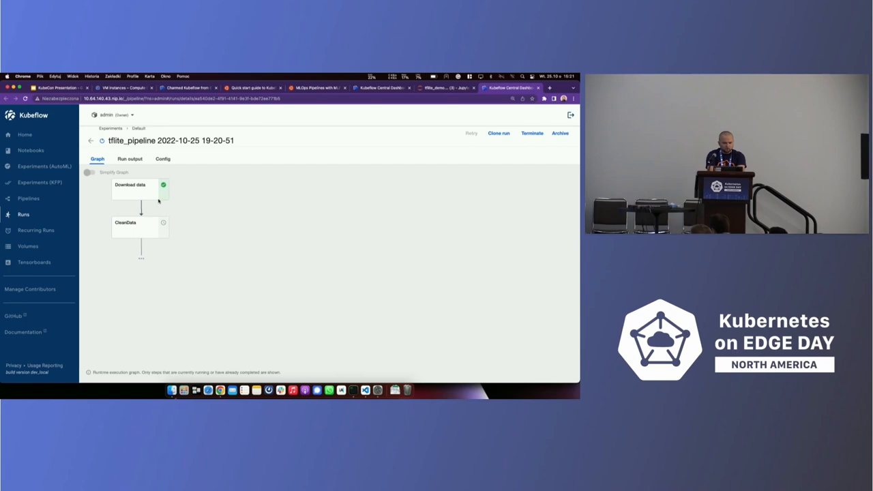
Check the new run's Download data step, then open 'Clone of tflite_pipeline' and its Train node.
{"action": "left_click", "coordinate": [130, 189]}
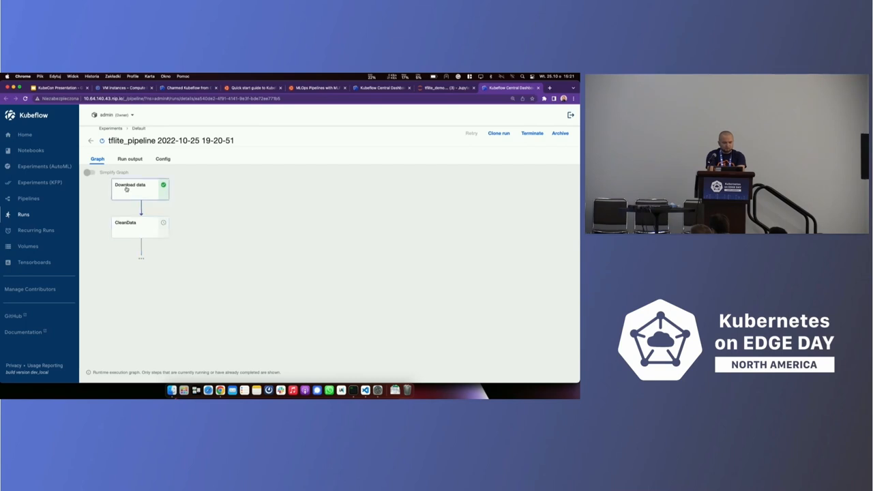
{"action": "mouse_move", "coordinate": [24, 214]}
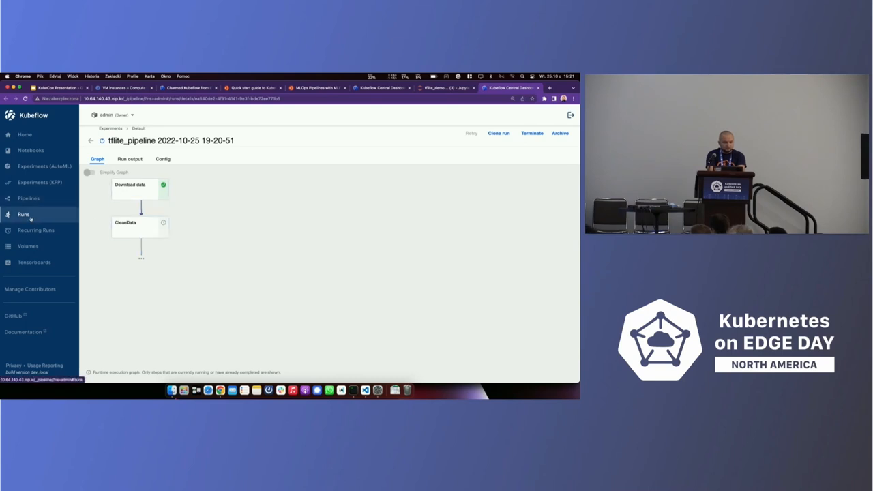
{"action": "left_click", "coordinate": [24, 215]}
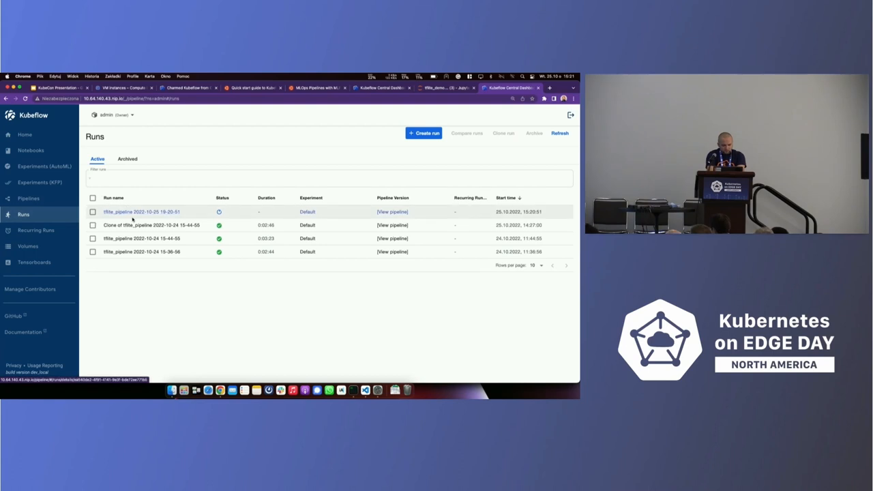
{"action": "left_click", "coordinate": [151, 225]}
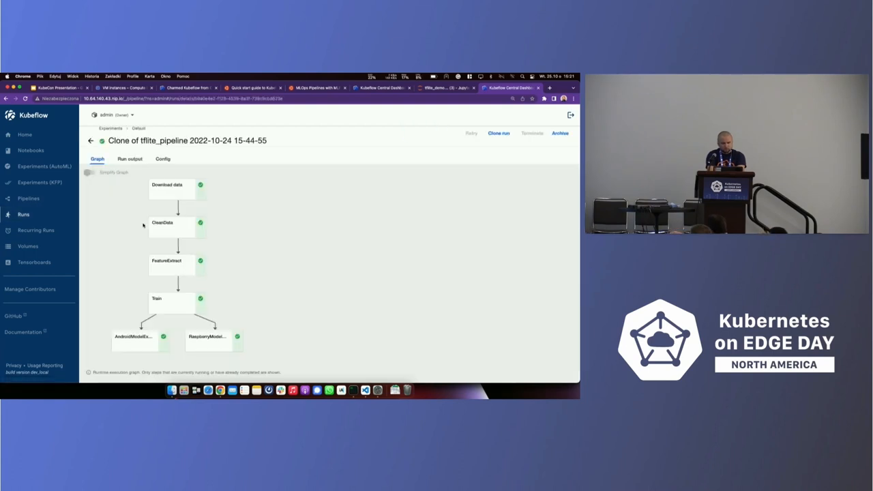
{"action": "mouse_move", "coordinate": [210, 213]}
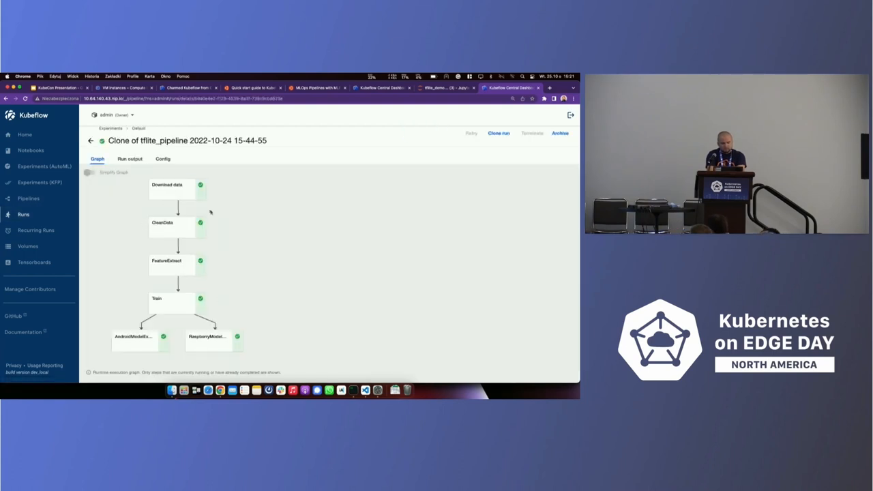
{"action": "left_click", "coordinate": [176, 225]}
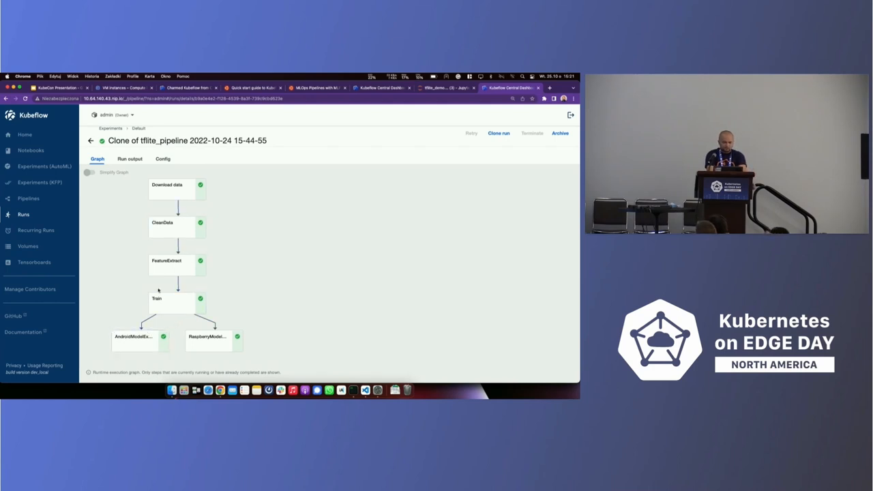
{"action": "left_click", "coordinate": [157, 299]}
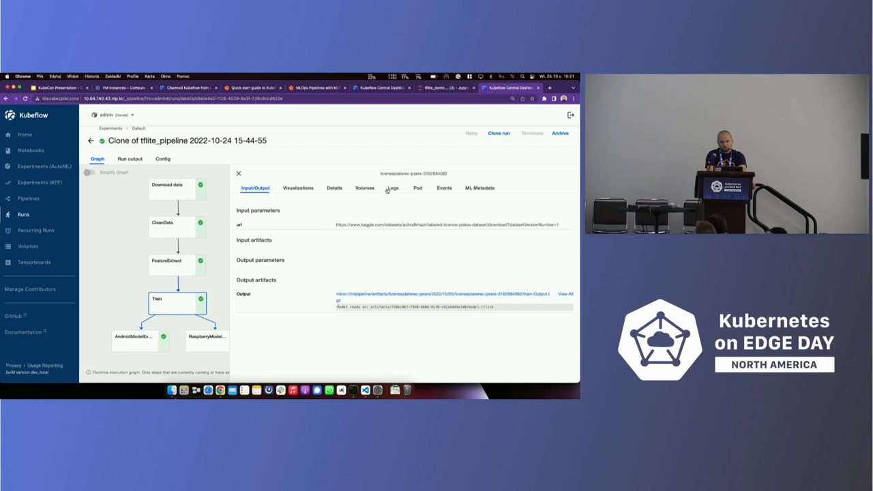
Review Train logs, AndroidModelExport and RaspberryModelExport outputs, then return to the slides.
{"action": "left_click", "coordinate": [392, 188]}
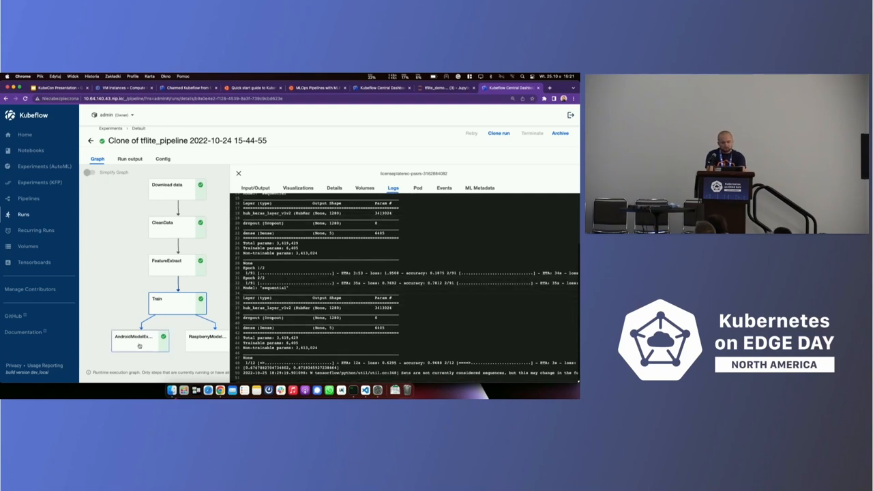
{"action": "left_click", "coordinate": [134, 339]}
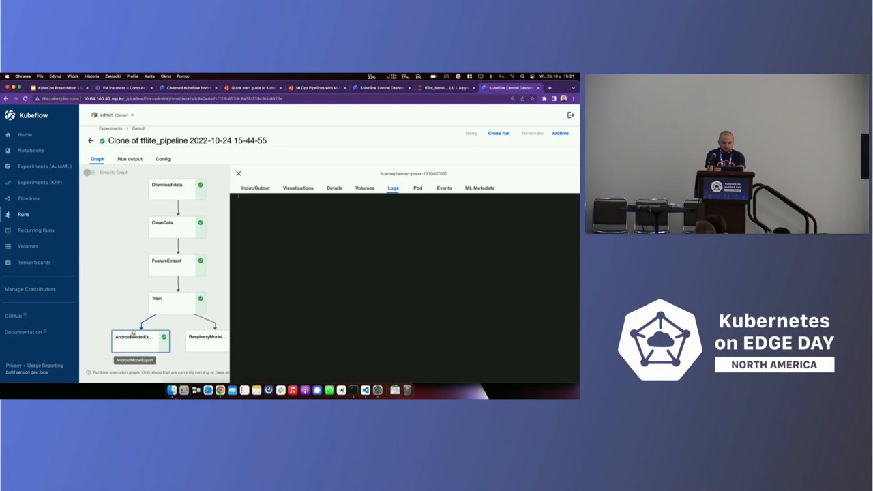
{"action": "left_click", "coordinate": [255, 188]}
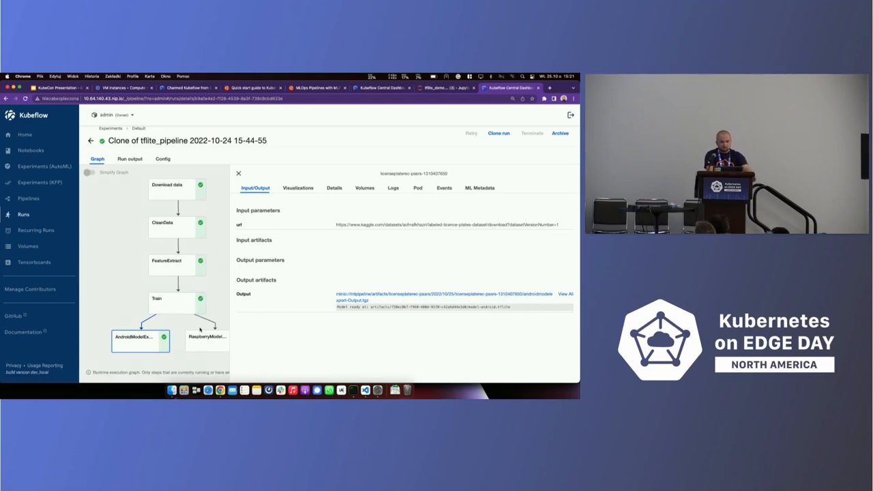
{"action": "left_click", "coordinate": [206, 339]}
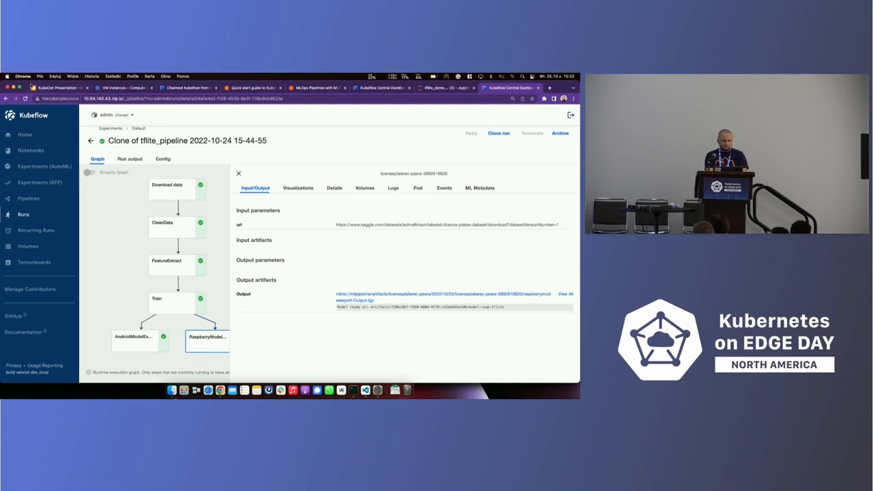
{"action": "left_click", "coordinate": [58, 87]}
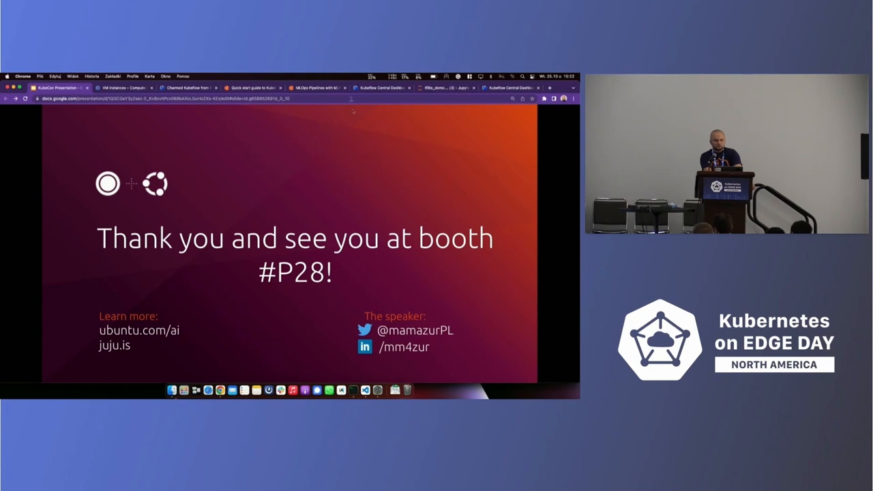
{"action": "mouse_move", "coordinate": [360, 150]}
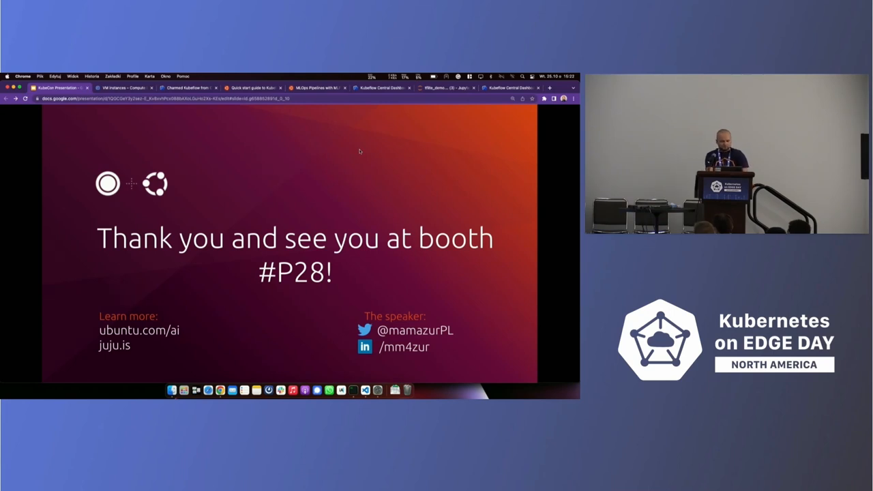